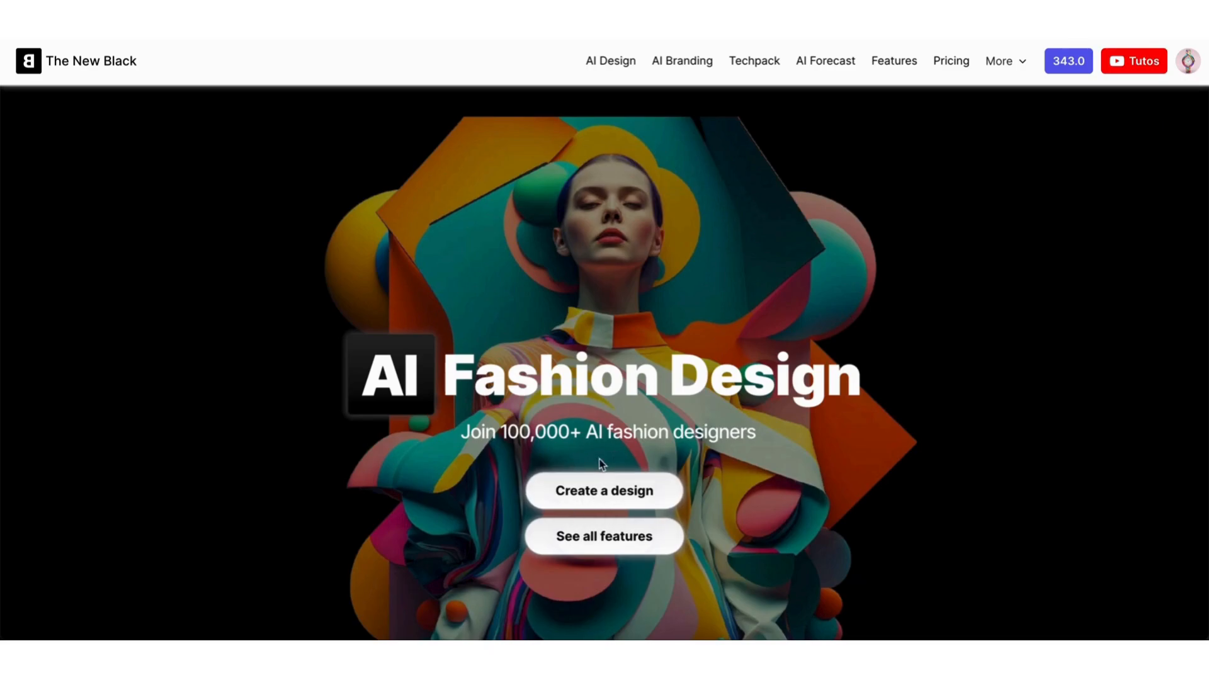
# Step: Start a new AI design from the homepage's 'Create a design' button
pyautogui.click(604, 490)
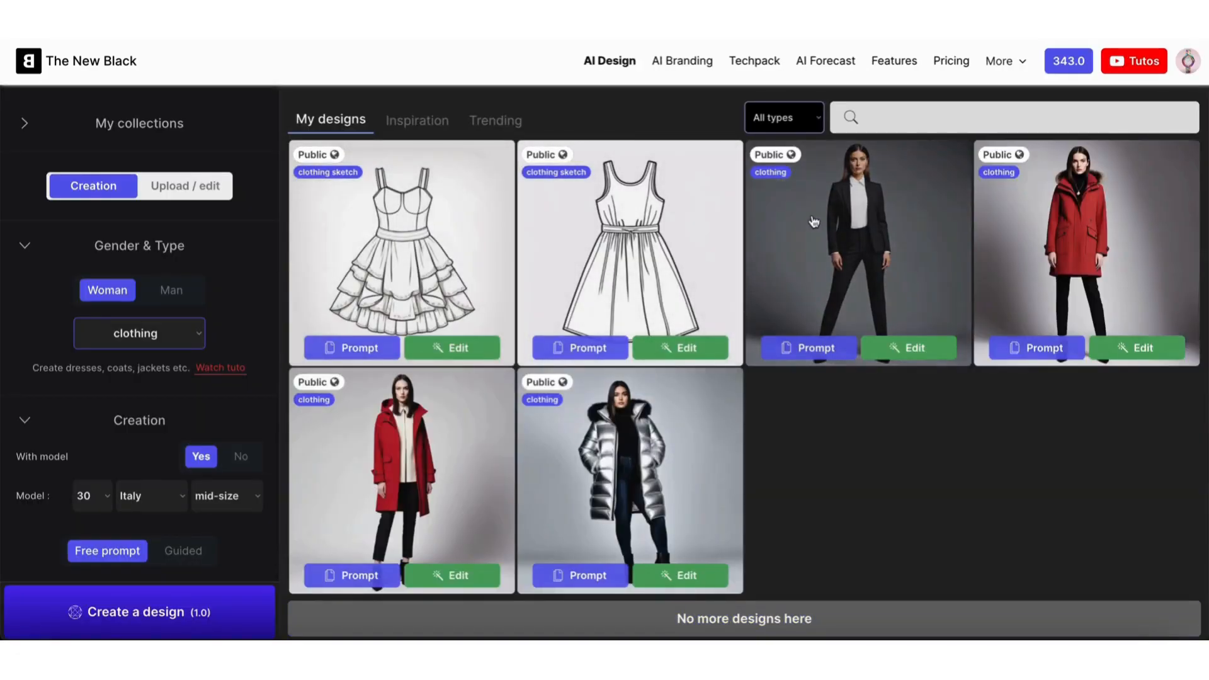
# Step: Set the design type to Clothing sketch and fill a random jumpsuit prompt with 'Surprise me'
pyautogui.click(138, 333)
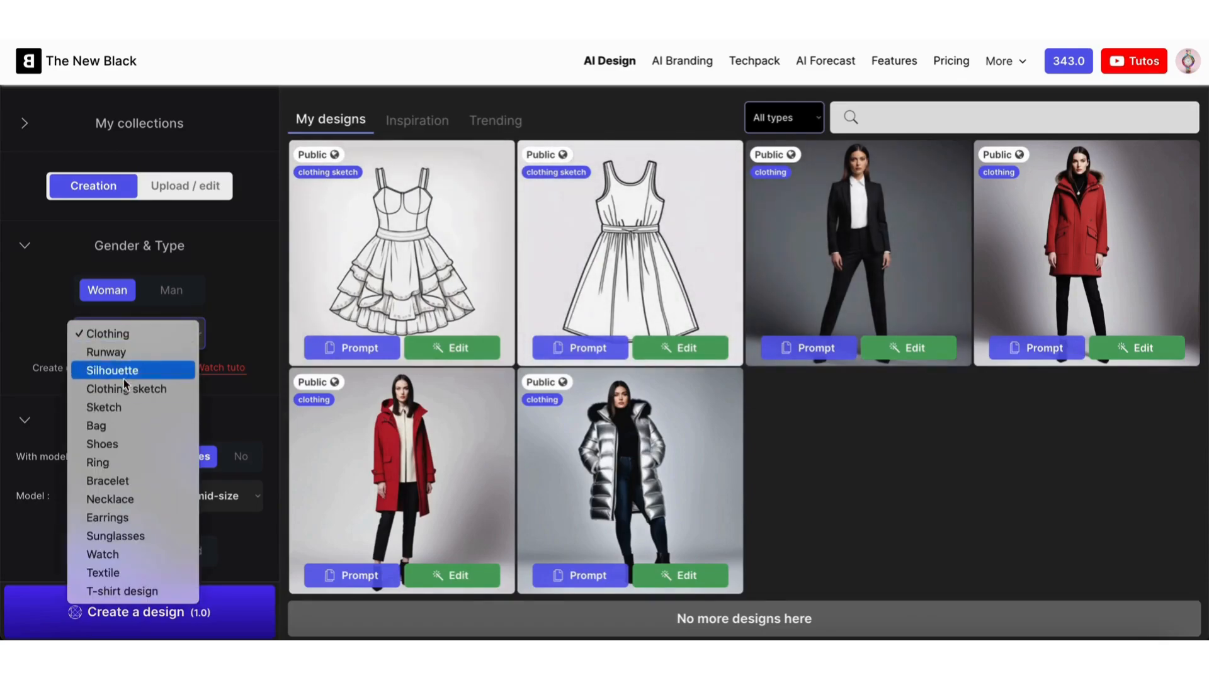
pyautogui.click(126, 389)
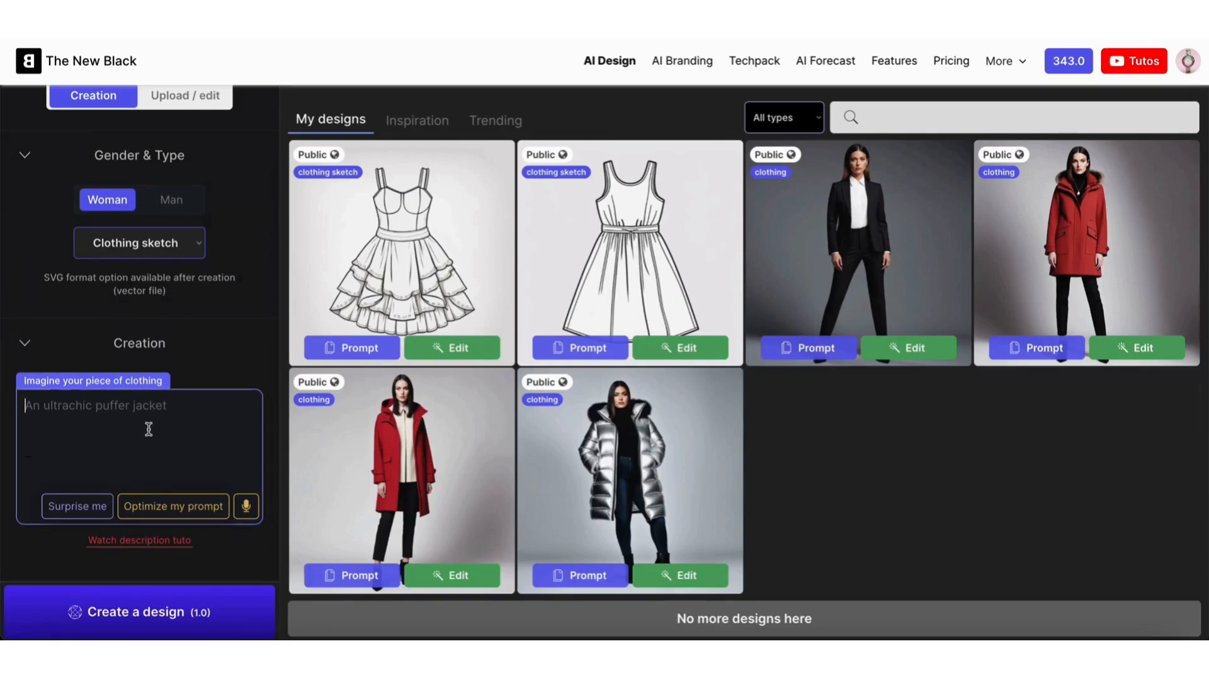
pyautogui.click(76, 507)
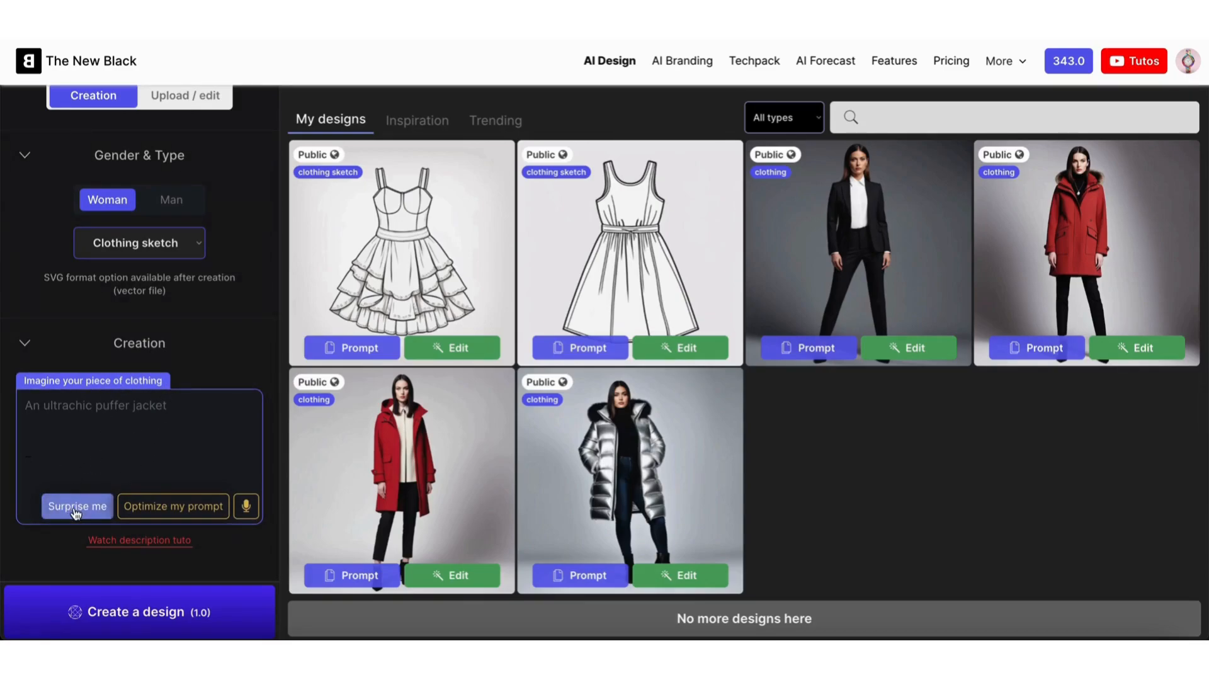
pyautogui.click(77, 506)
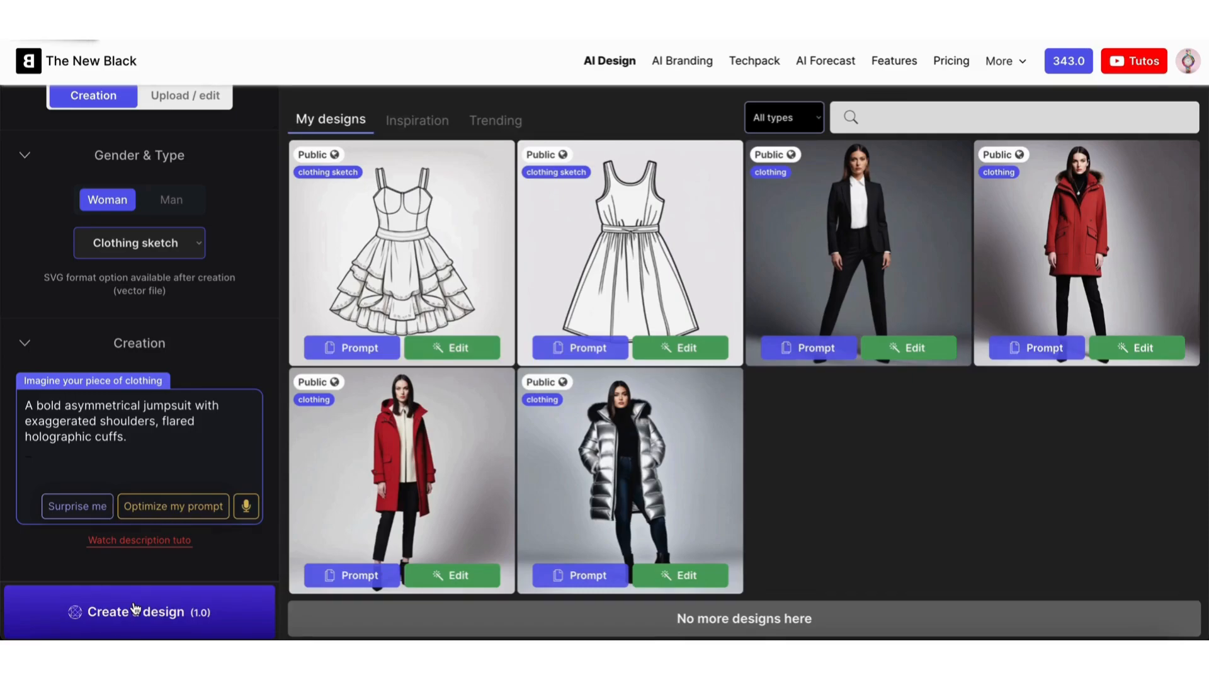
# Step: Generate the jumpsuit clothing sketch from the prompt
pyautogui.click(139, 611)
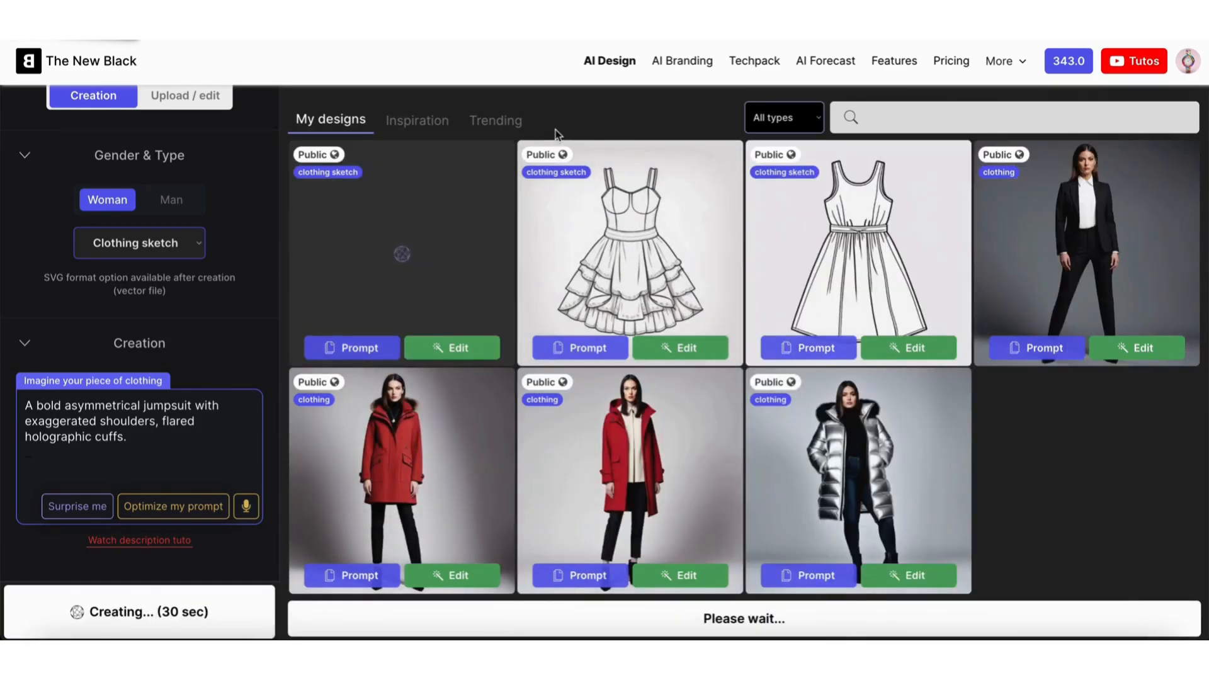
pyautogui.moveTo(351, 233)
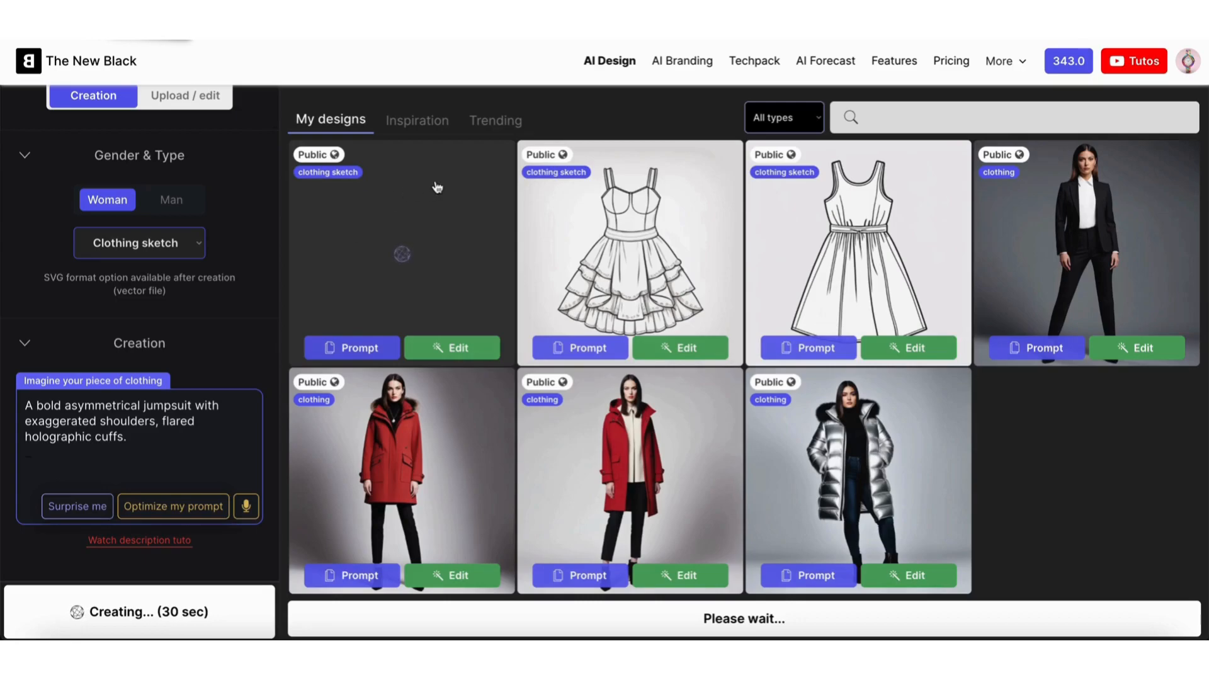
pyautogui.moveTo(336, 250)
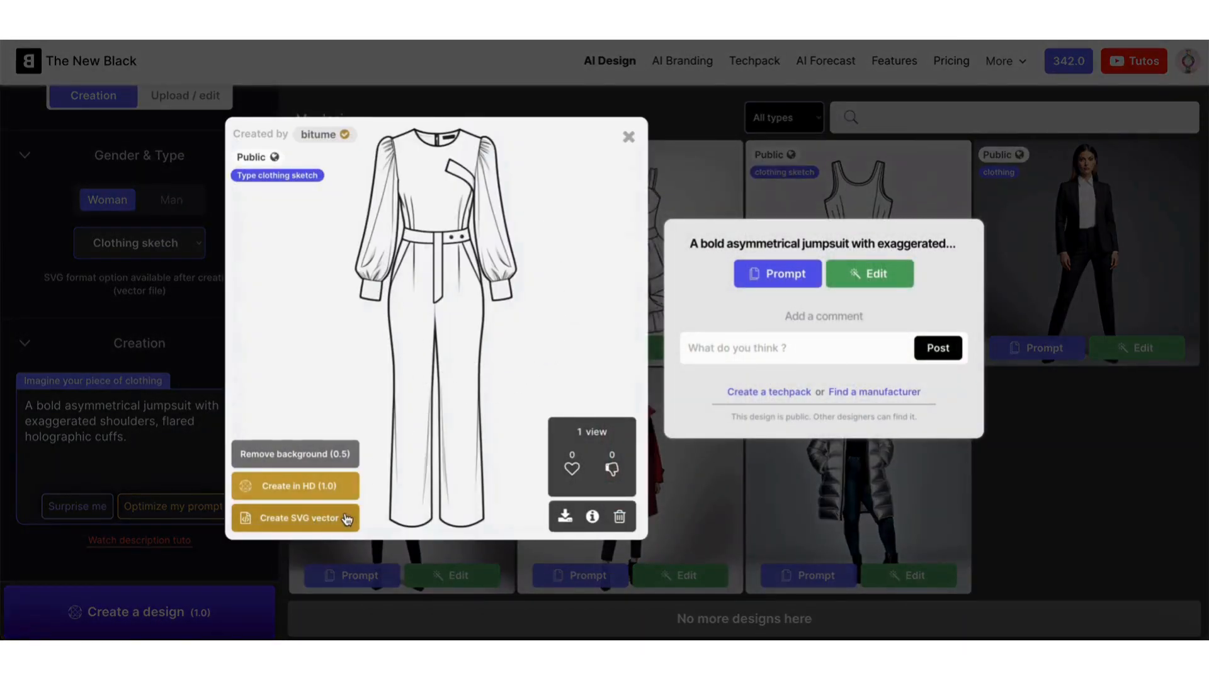
# Step: Convert the generated jumpsuit sketch into an SVG vector
pyautogui.click(296, 518)
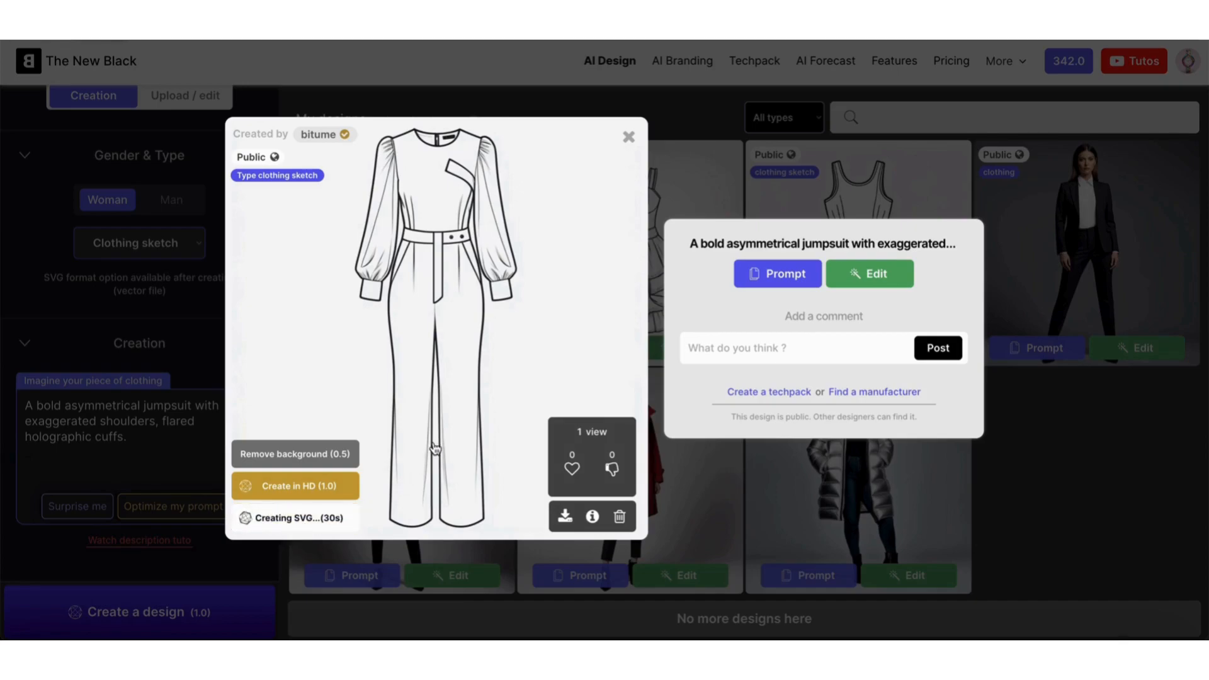
pyautogui.moveTo(575, 230)
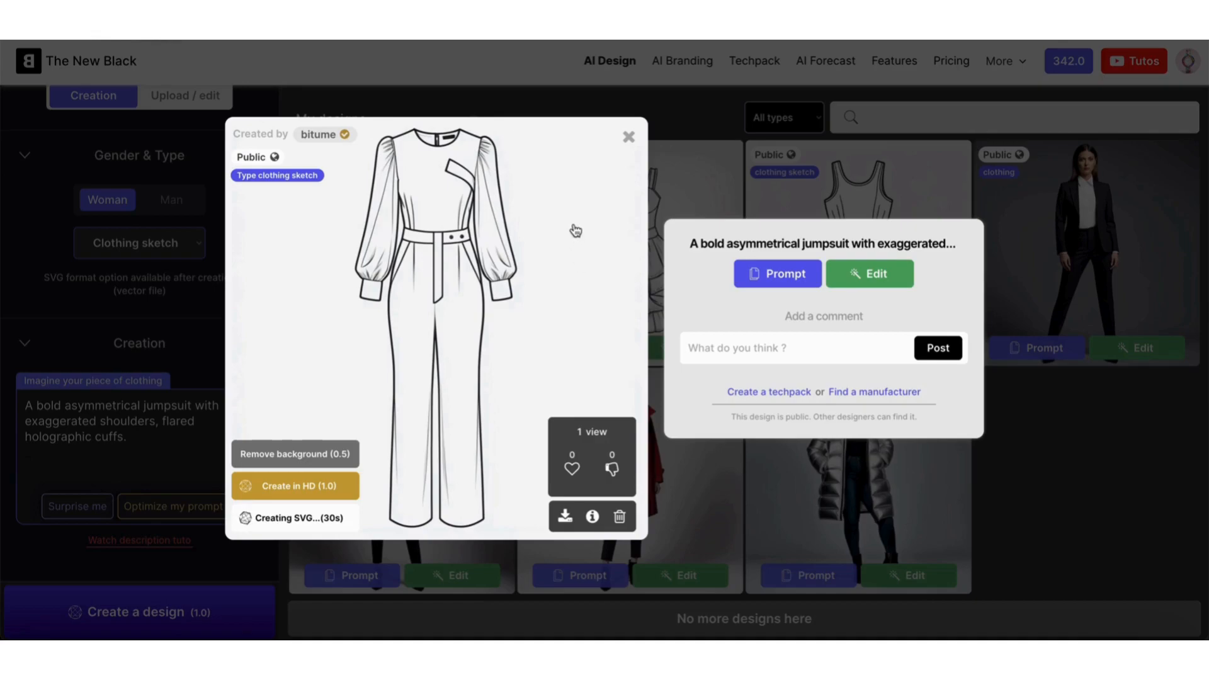
pyautogui.moveTo(535, 276)
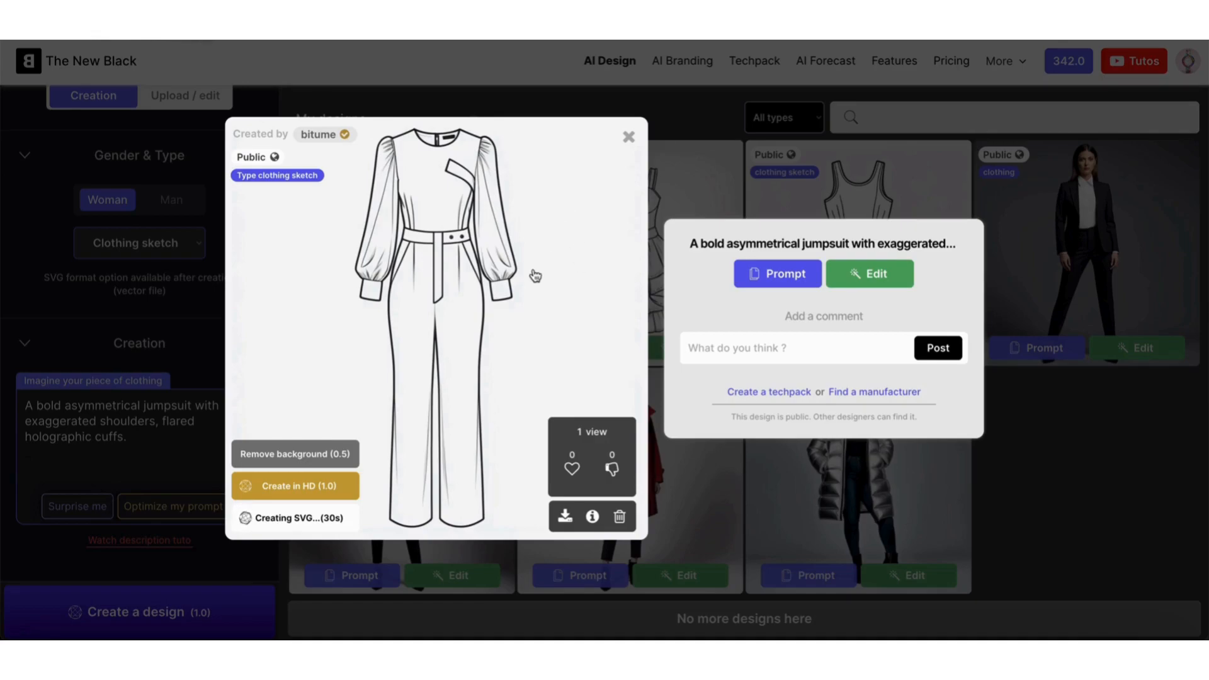
pyautogui.moveTo(575, 228)
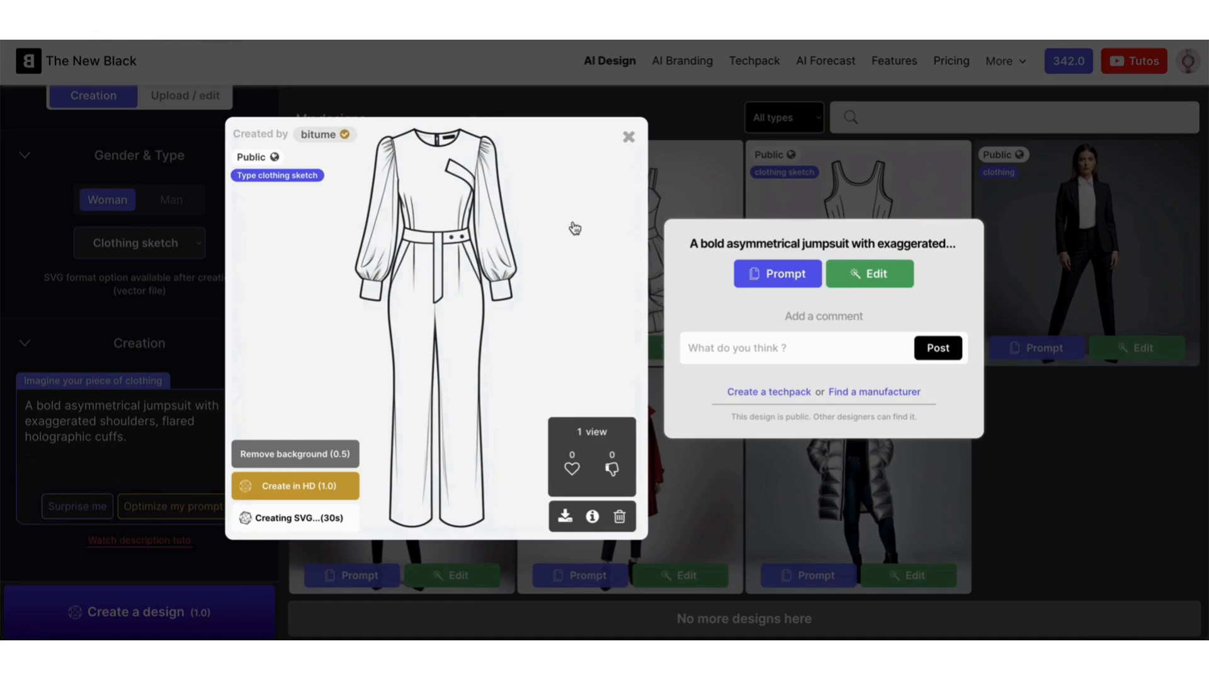
pyautogui.moveTo(520, 224)
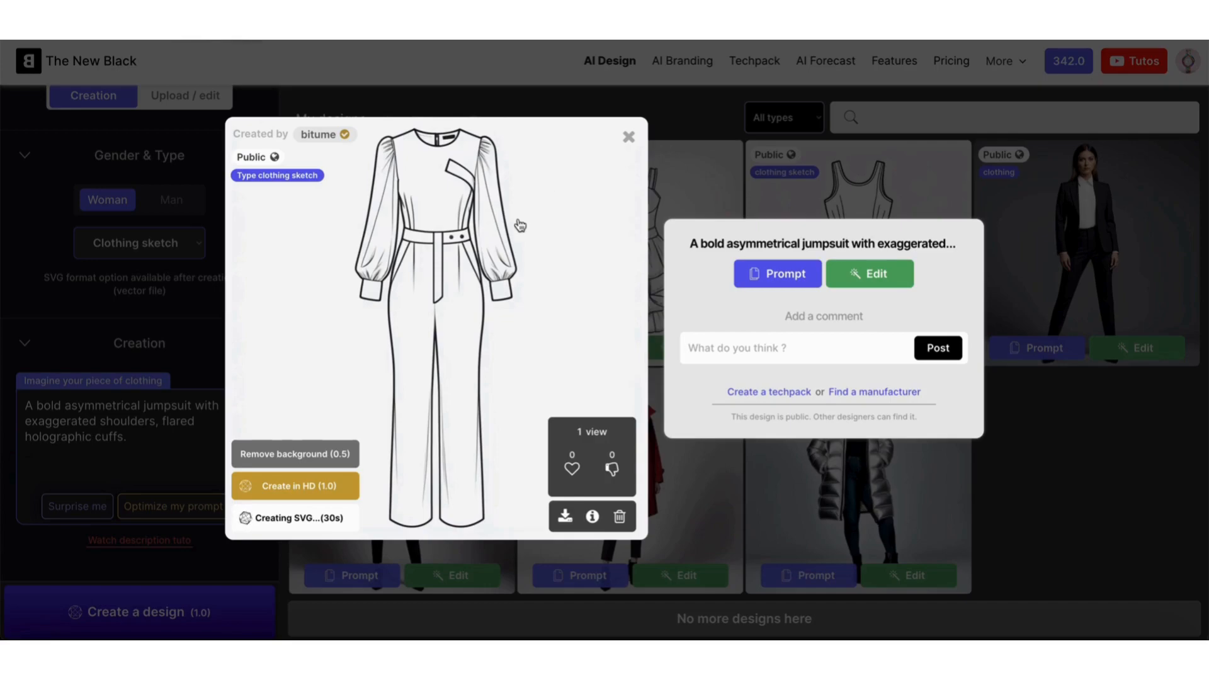
pyautogui.moveTo(440, 324)
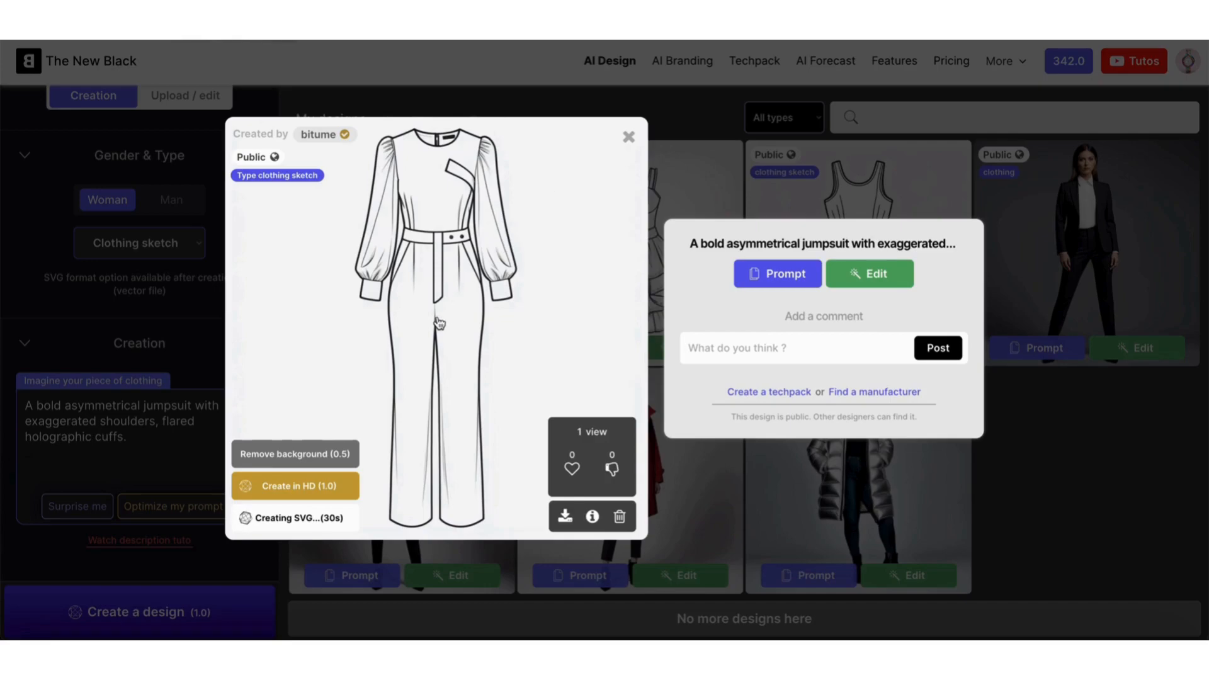
pyautogui.moveTo(518, 211)
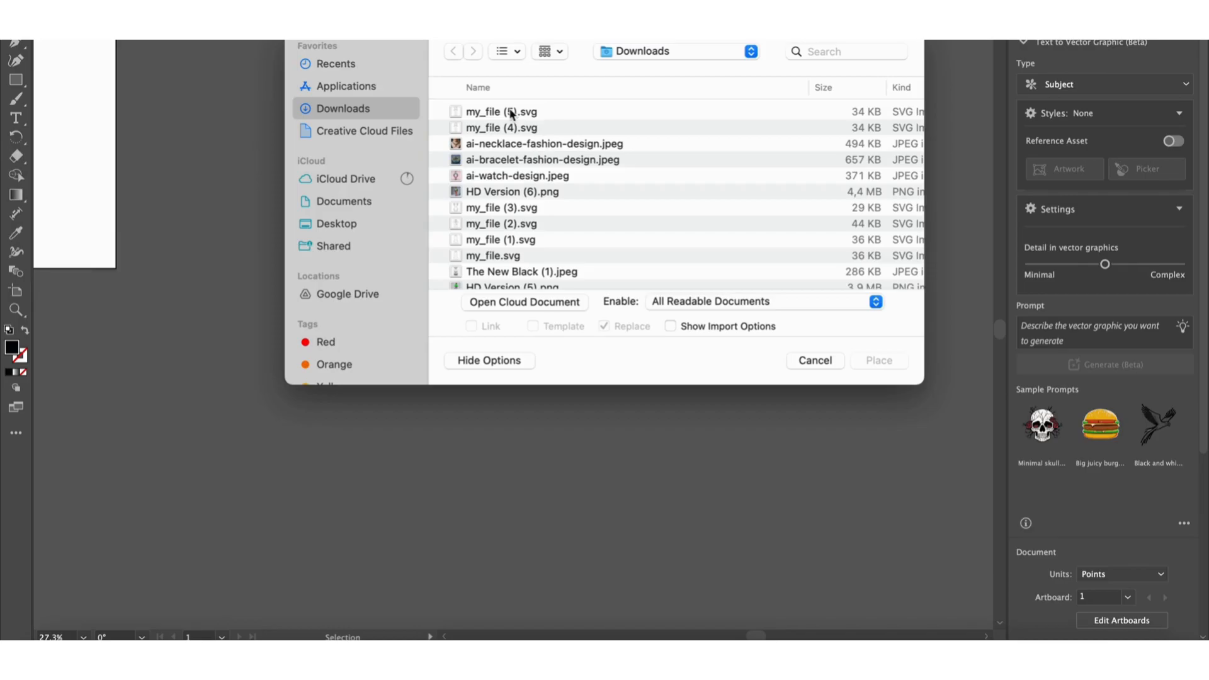
# Step: Select the newest my_file SVG in Downloads to place
pyautogui.click(878, 360)
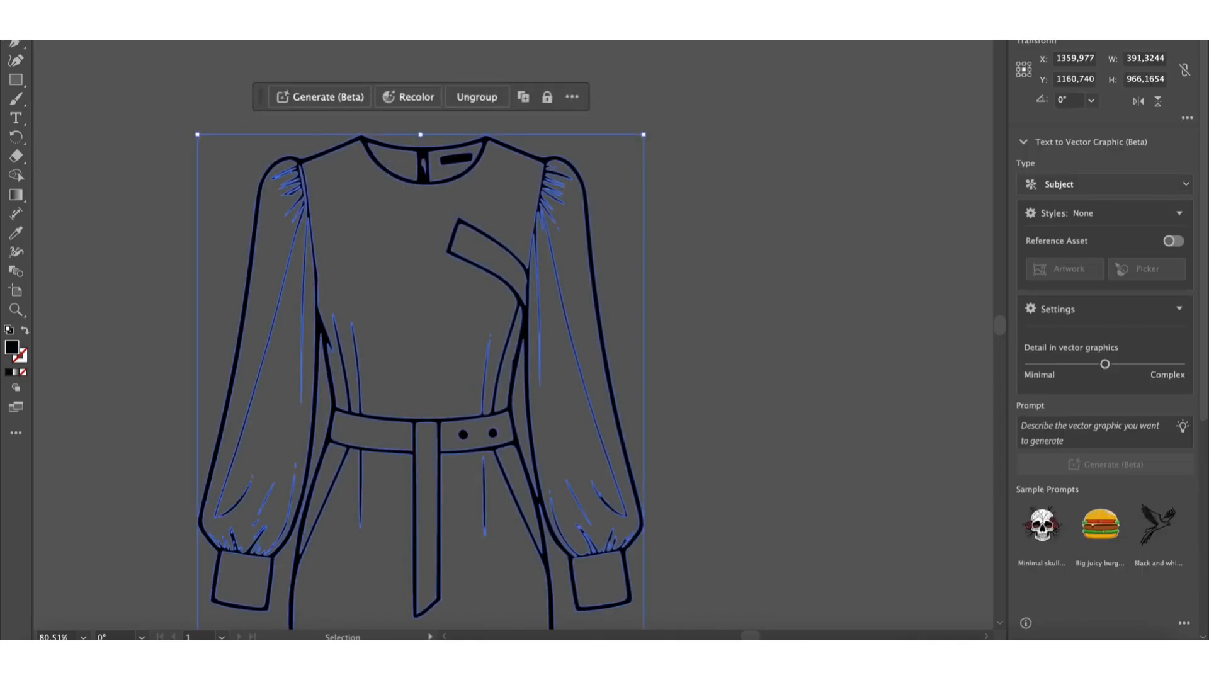
# Step: Switch to the Direct Selection tool to reveal the sketch's anchor points
pyautogui.click(16, 61)
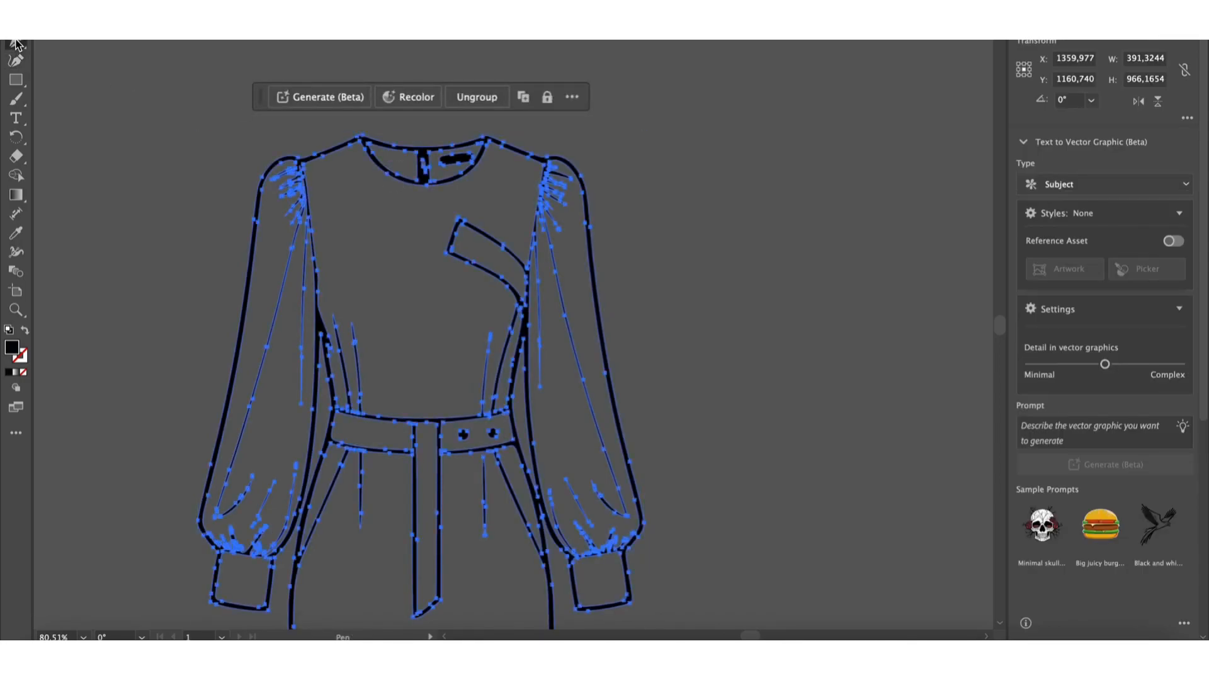
pyautogui.moveTo(389, 195)
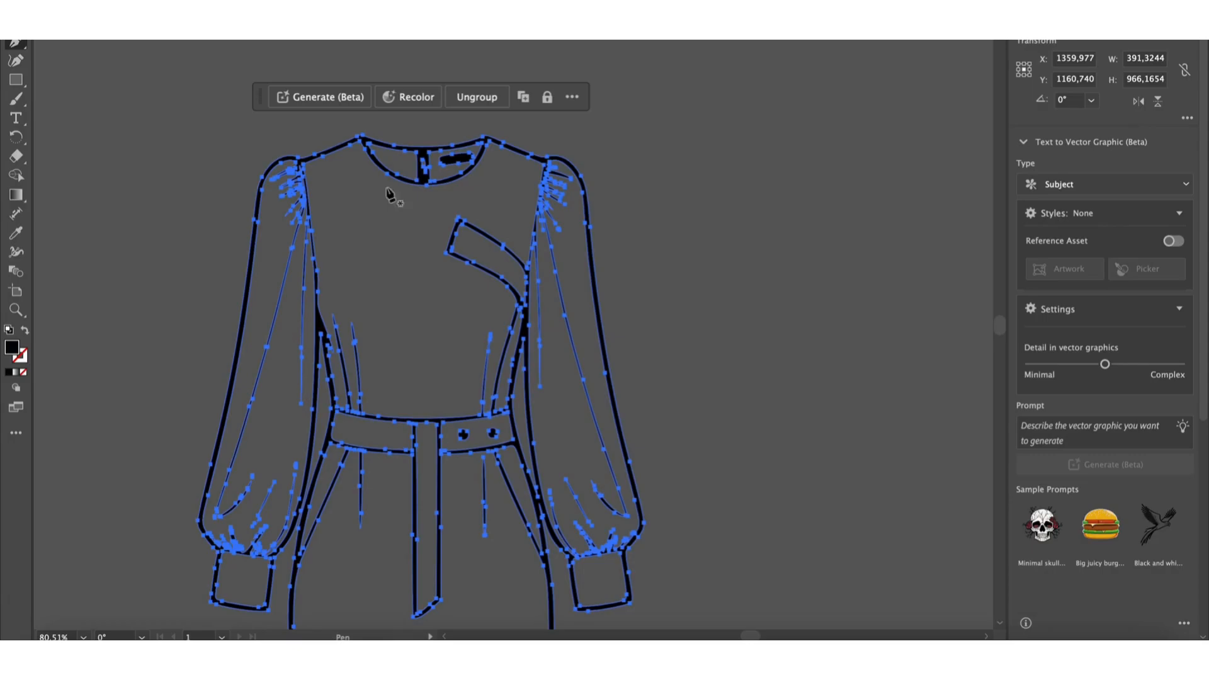